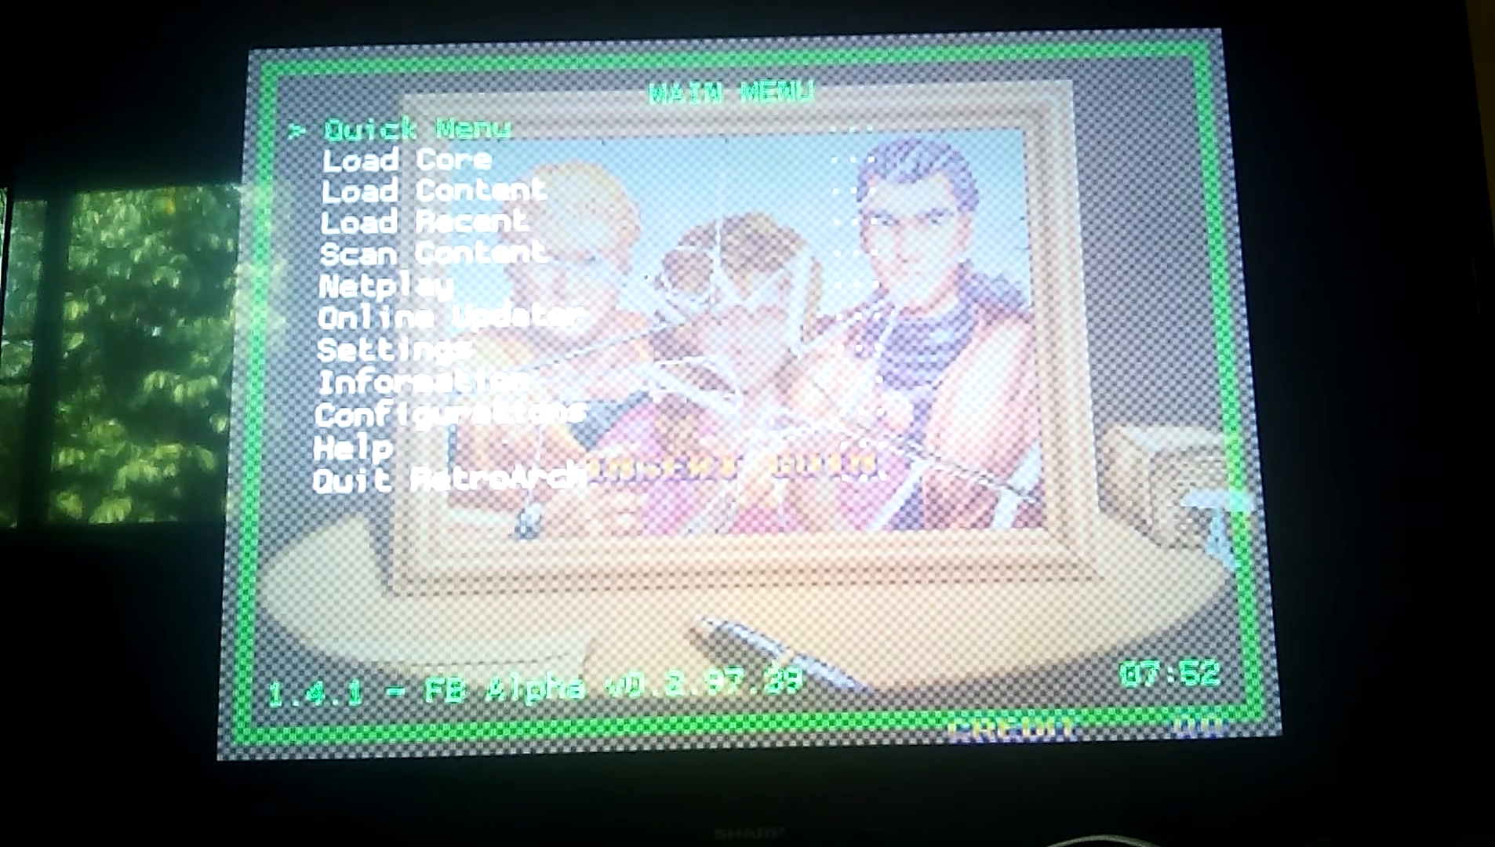
# Reach the Aspect Ratio entry under Settings > Video, currently showing Custom.
pyautogui.press('down')
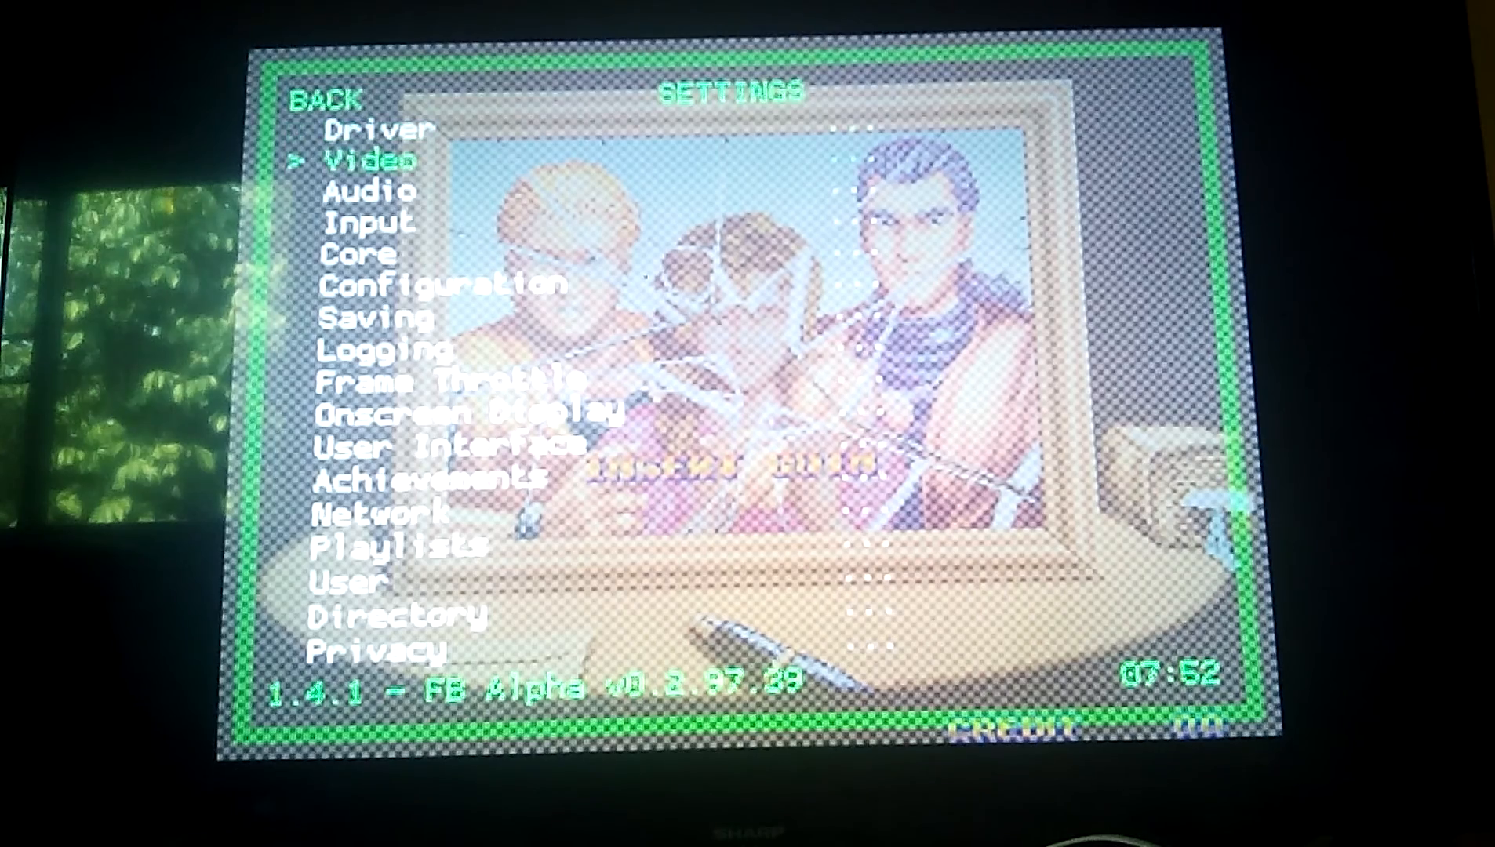
pyautogui.click(364, 160)
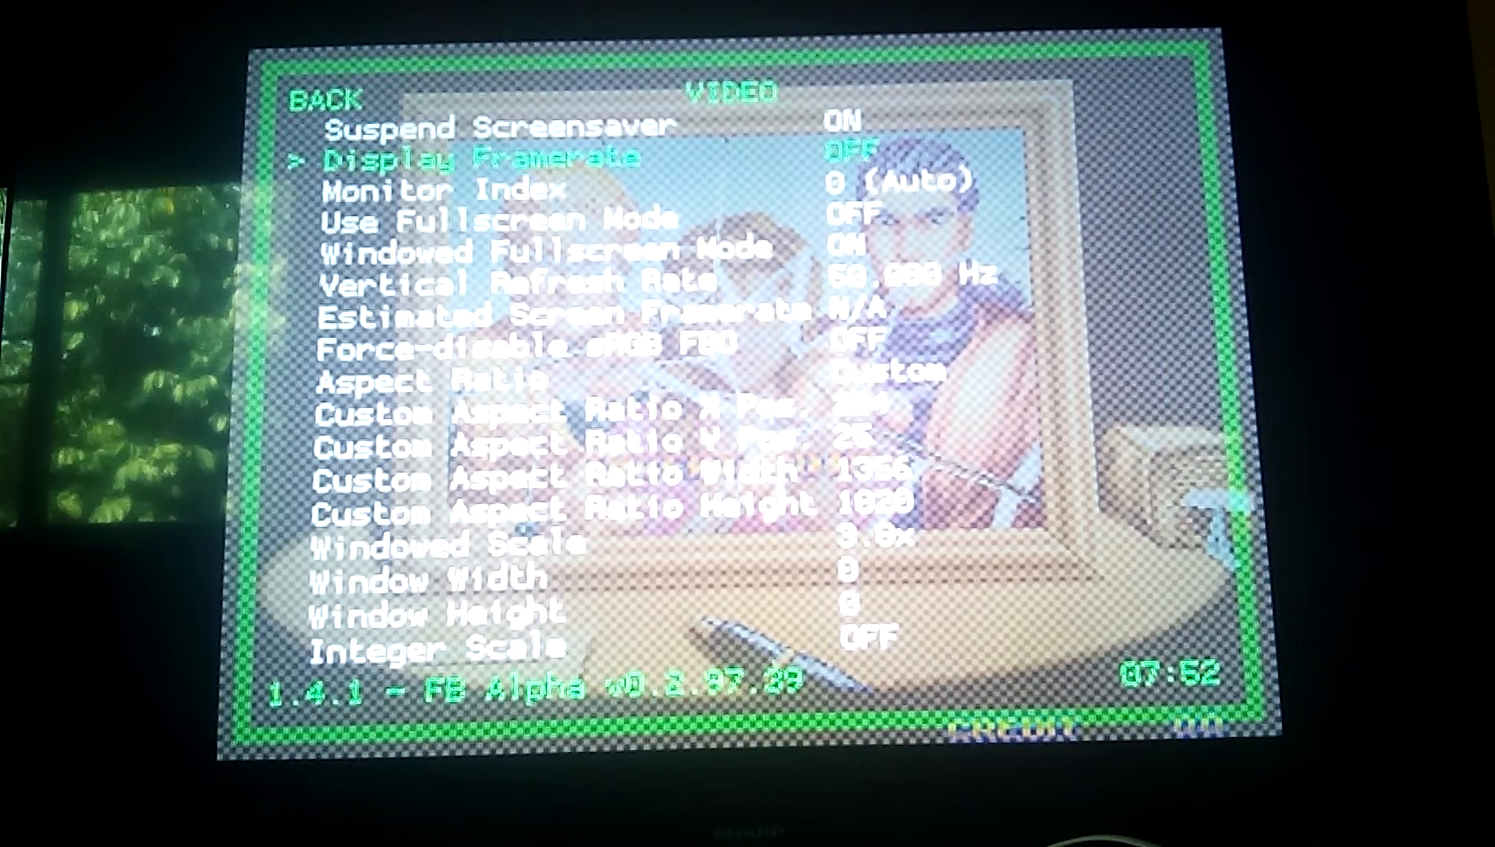
pyautogui.press('down')
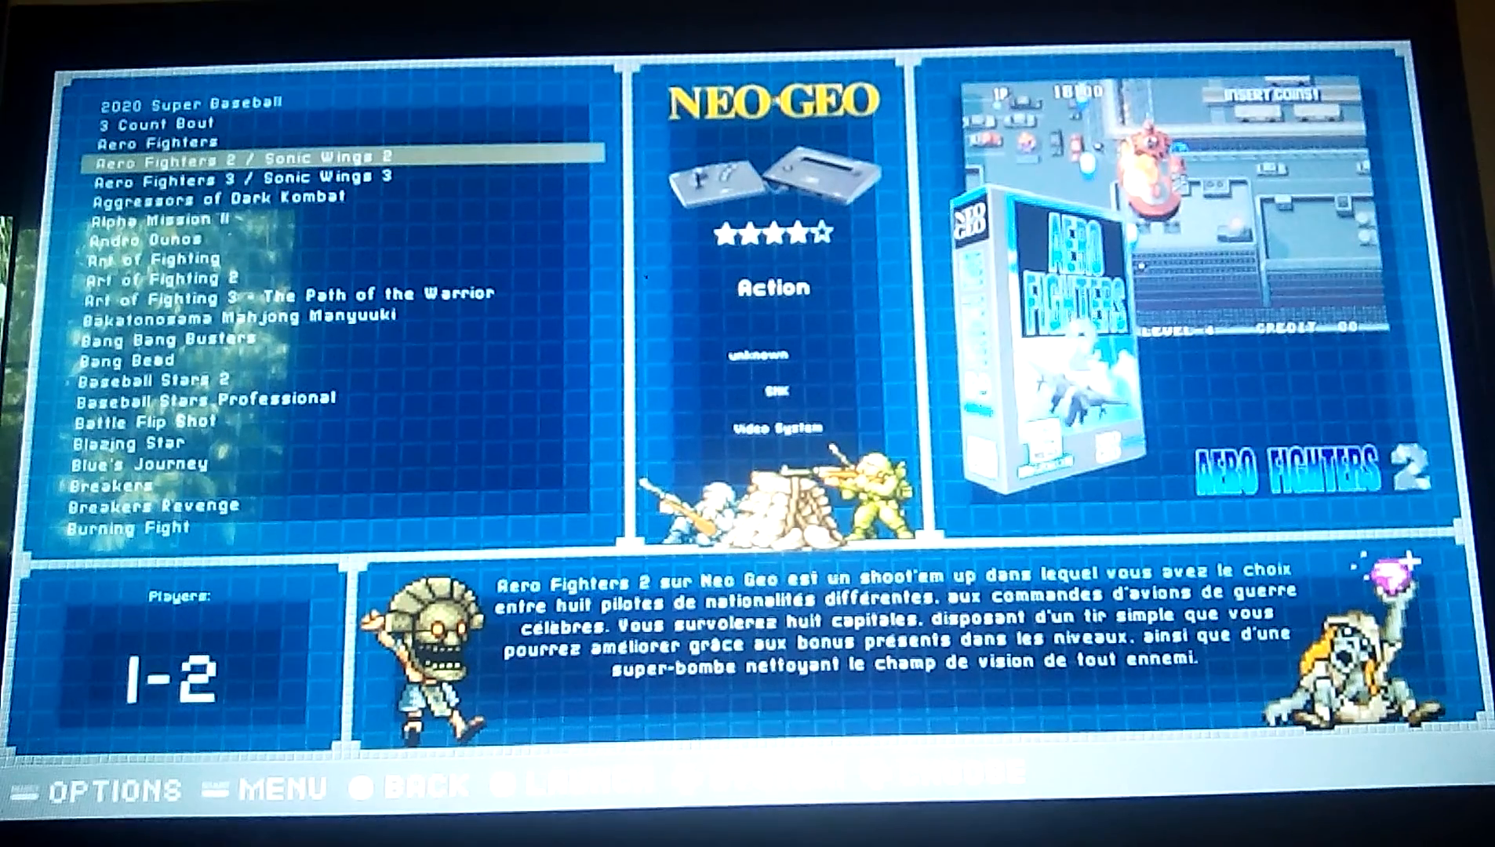
# Launch Aero Fighters 2 / Sonic Wings 2 from the Neo Geo list.
pyautogui.press('enter')
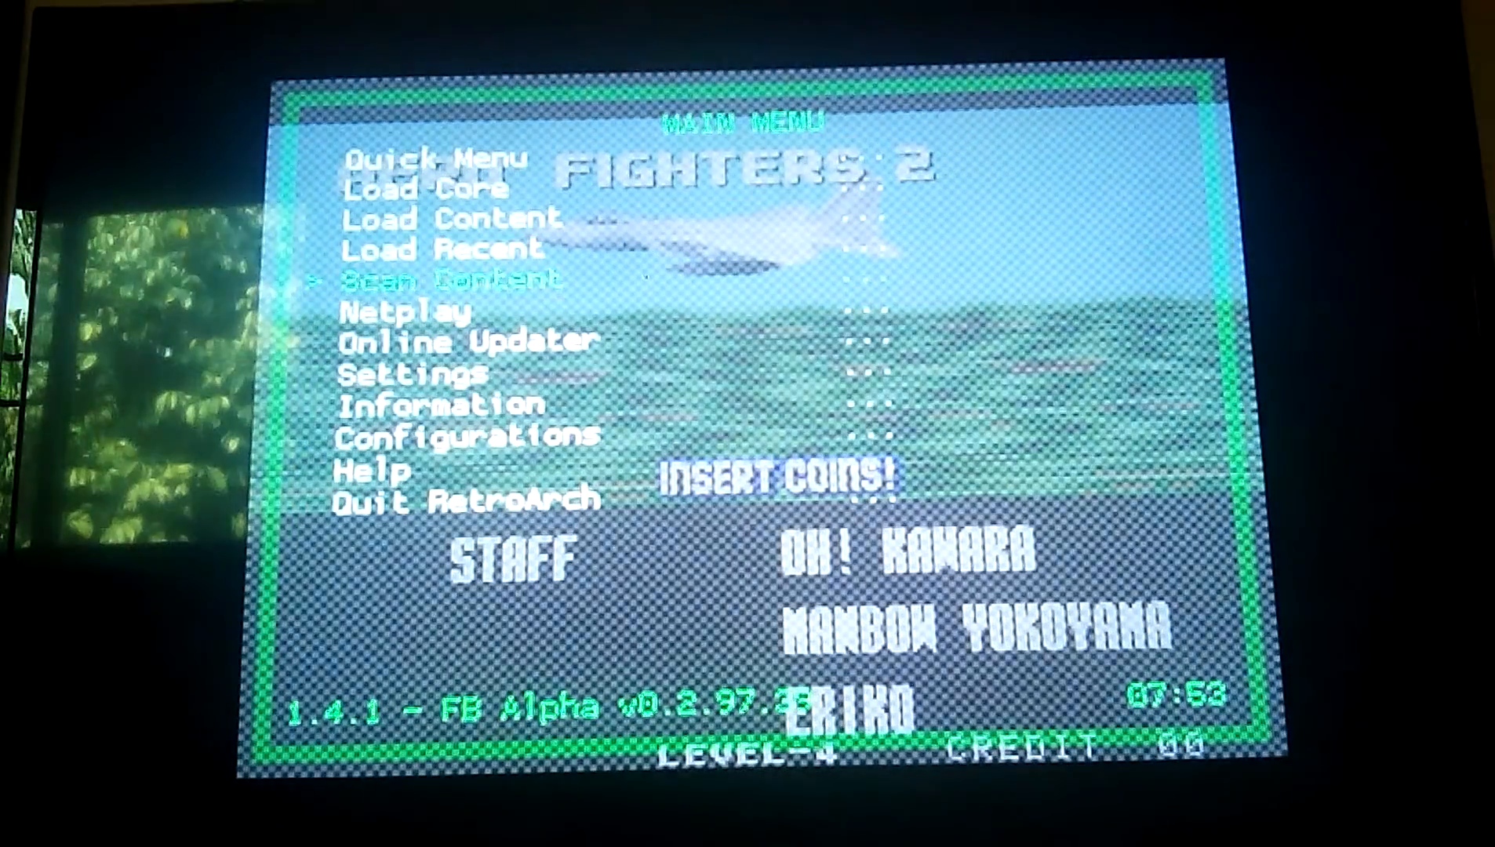
# Quit the Aero Fighters 2 session and return to the EmulationStation Neo Geo list.
pyautogui.press('down')
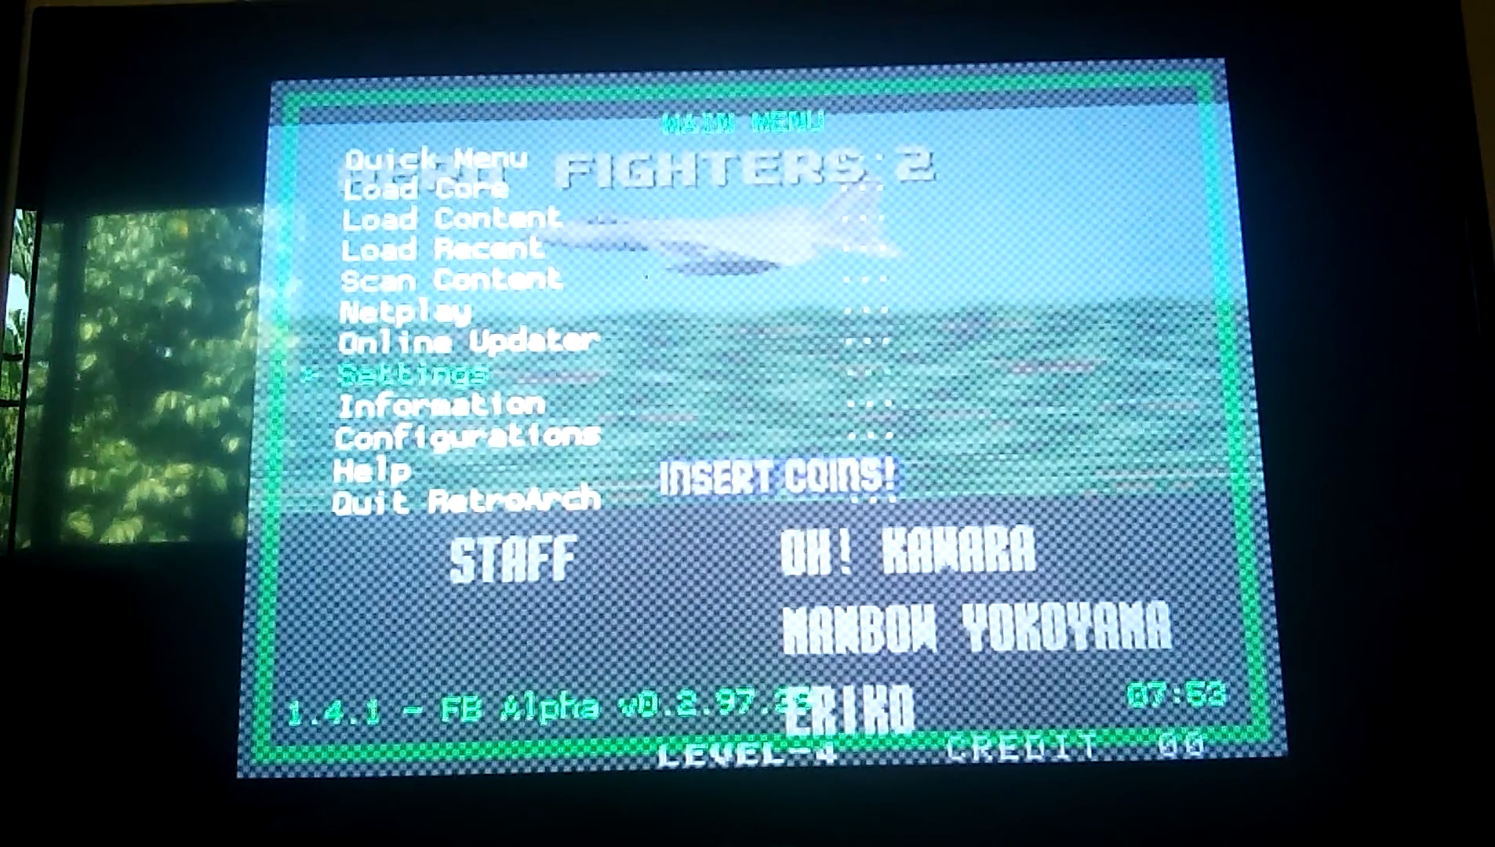
pyautogui.click(421, 370)
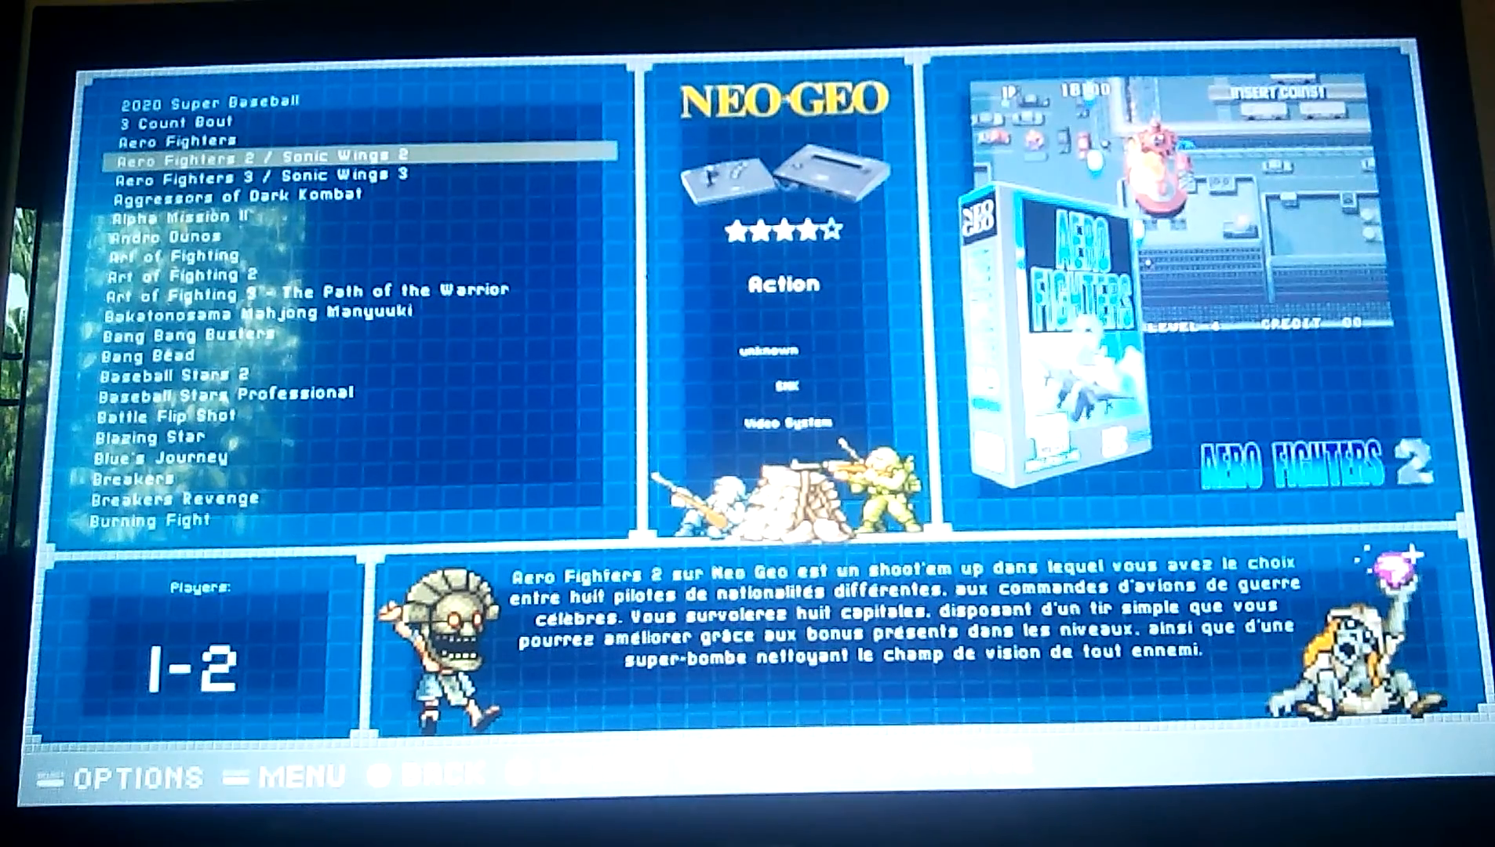
# Highlight the original Aero Fighters entry above Aero Fighters 2 for launch.
pyautogui.press('Up')
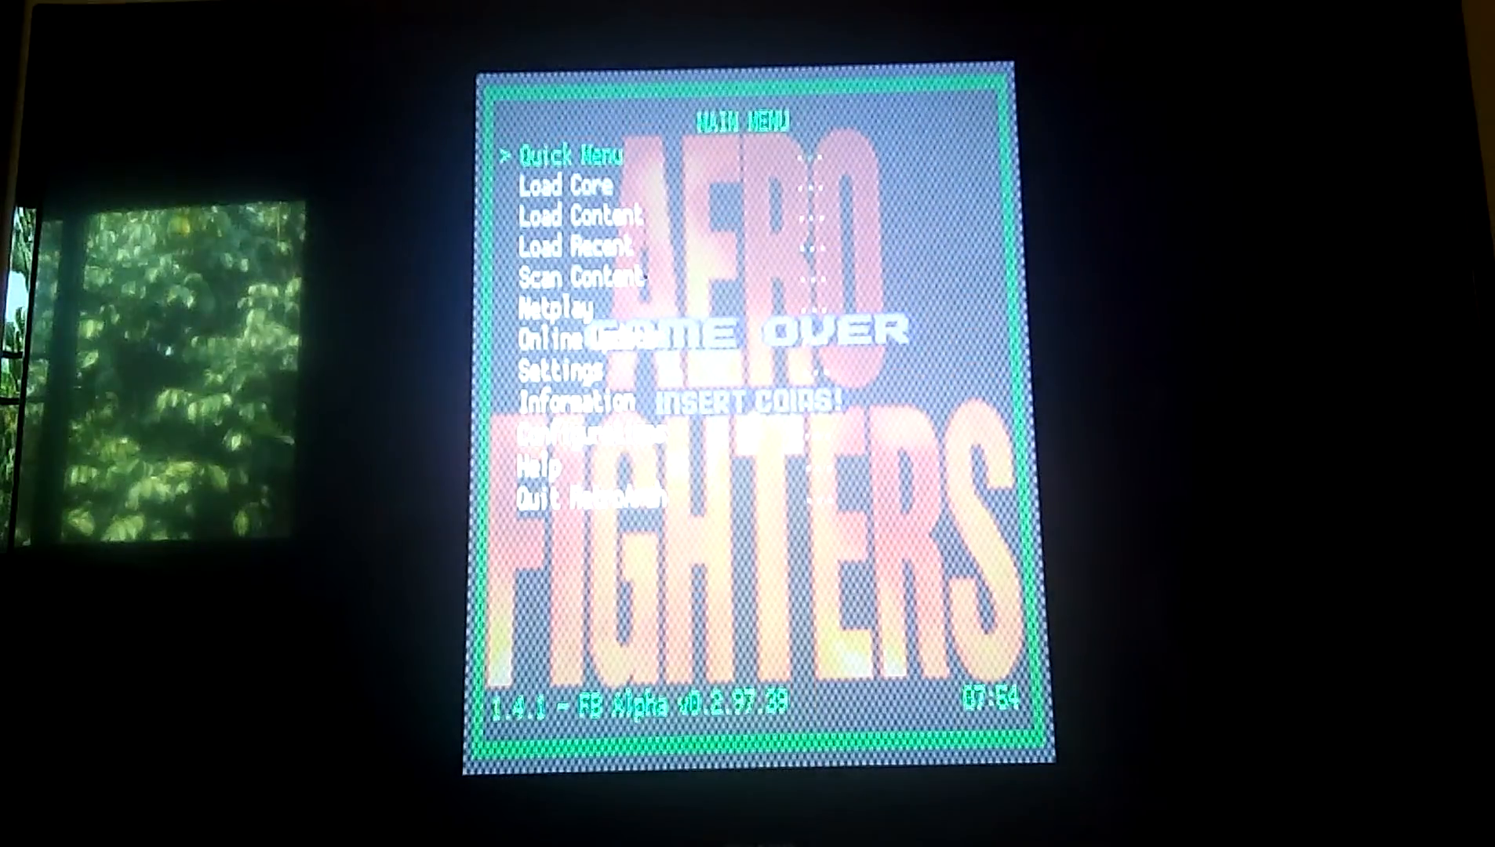
# Reach the Aspect Ratio option in Video settings over the vertical Aero Fighters screen.
pyautogui.press('down')
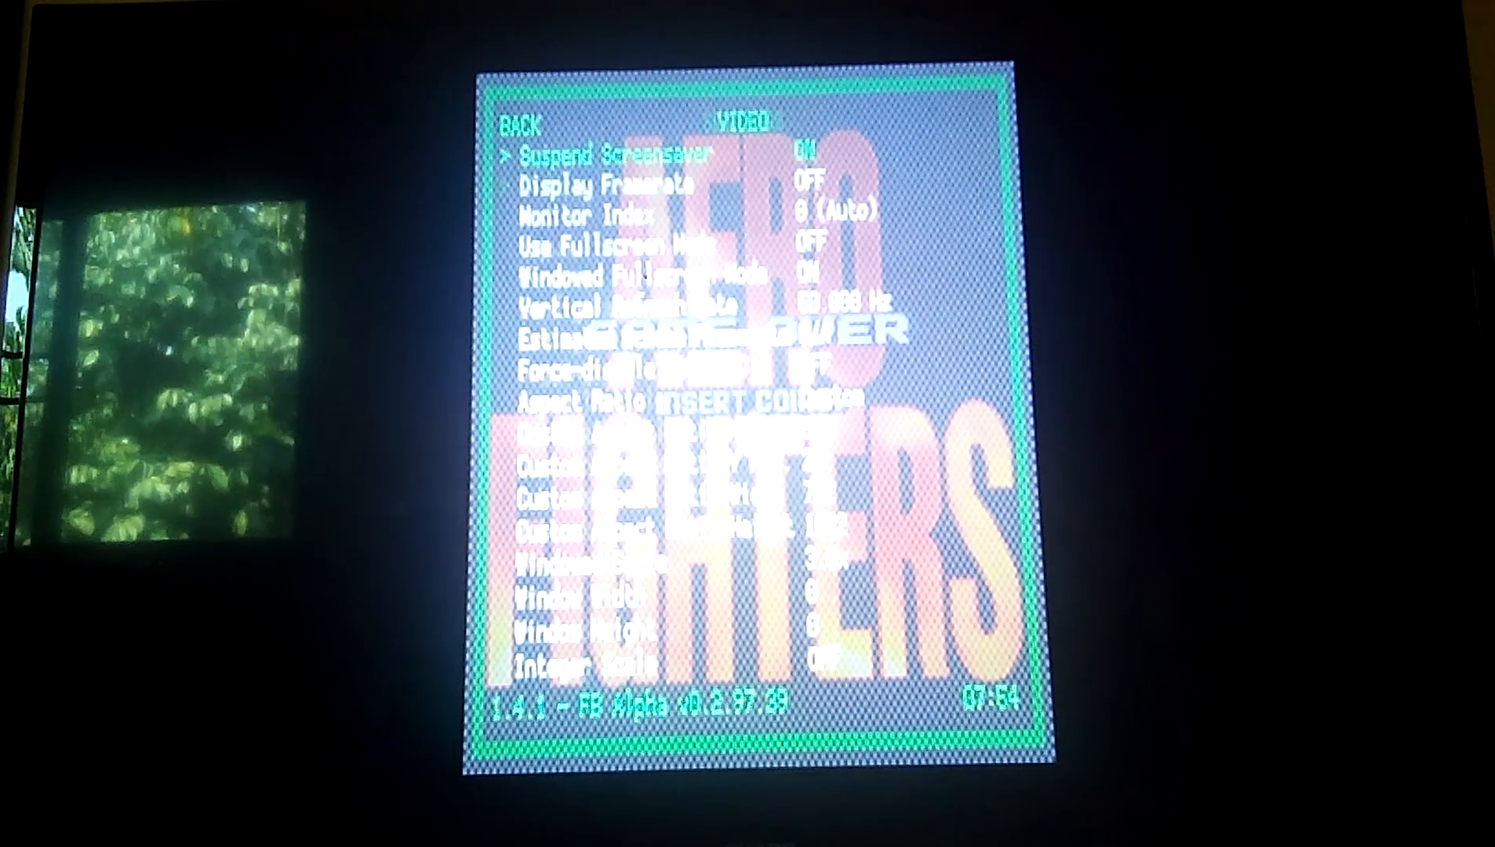
pyautogui.press('down')
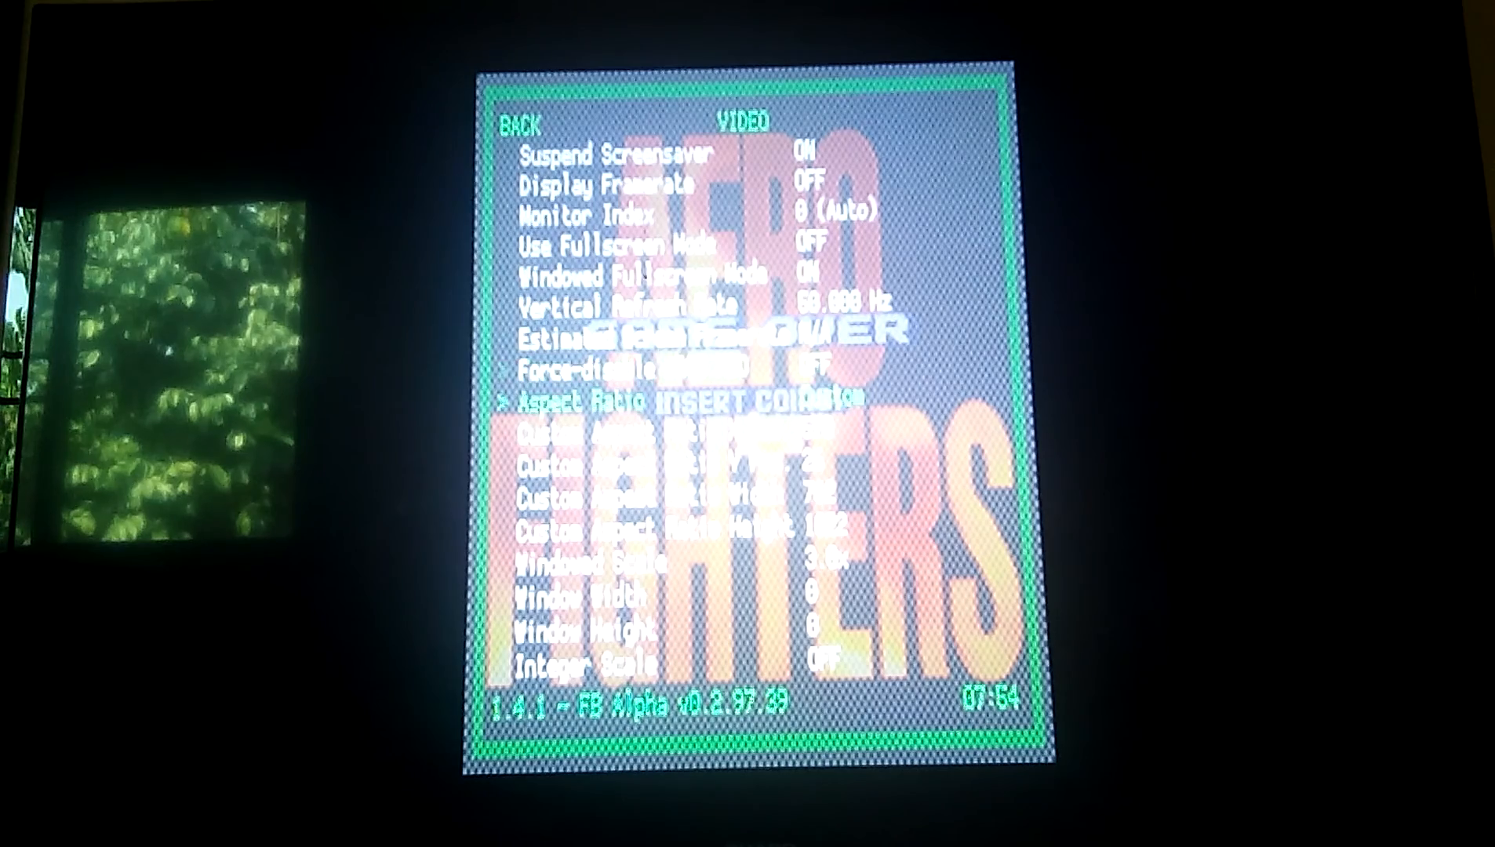